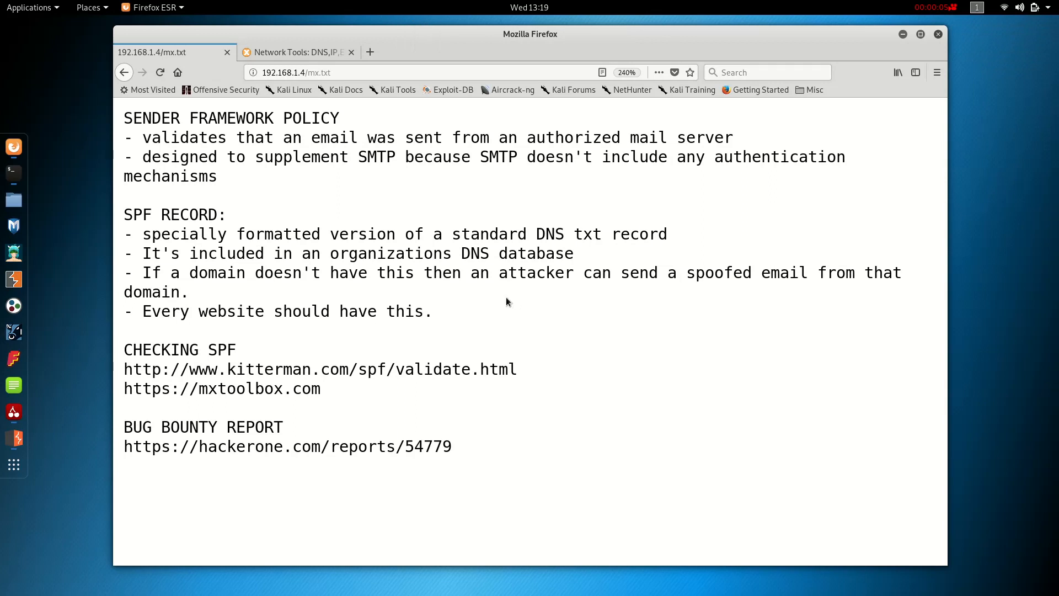
pyautogui.moveTo(586, 333)
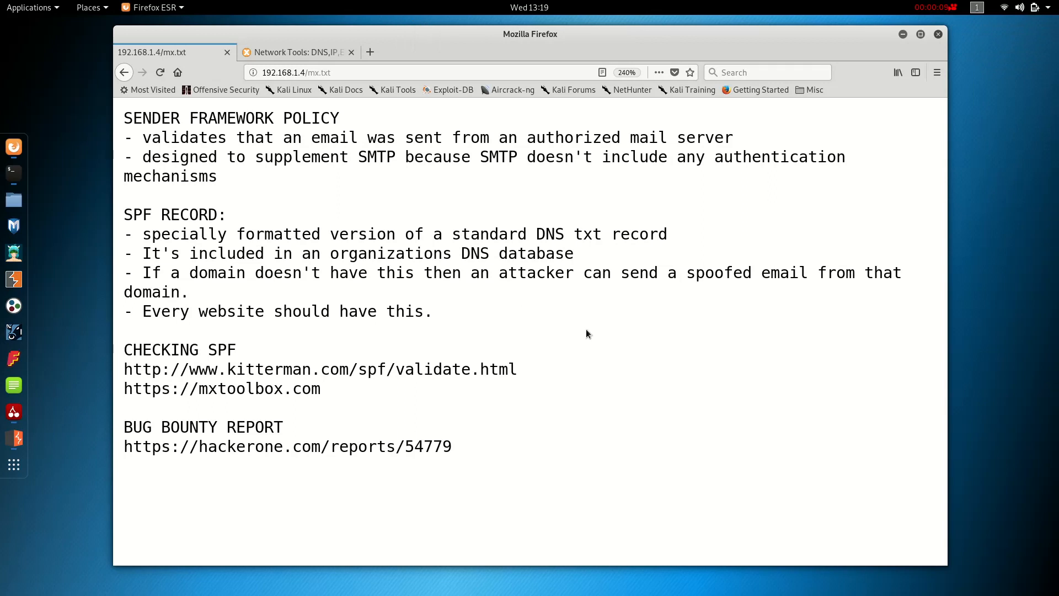
# Step: Select the hackerone.com/reports/54779 address and bring up its link options
pyautogui.doubleClick(363, 445)
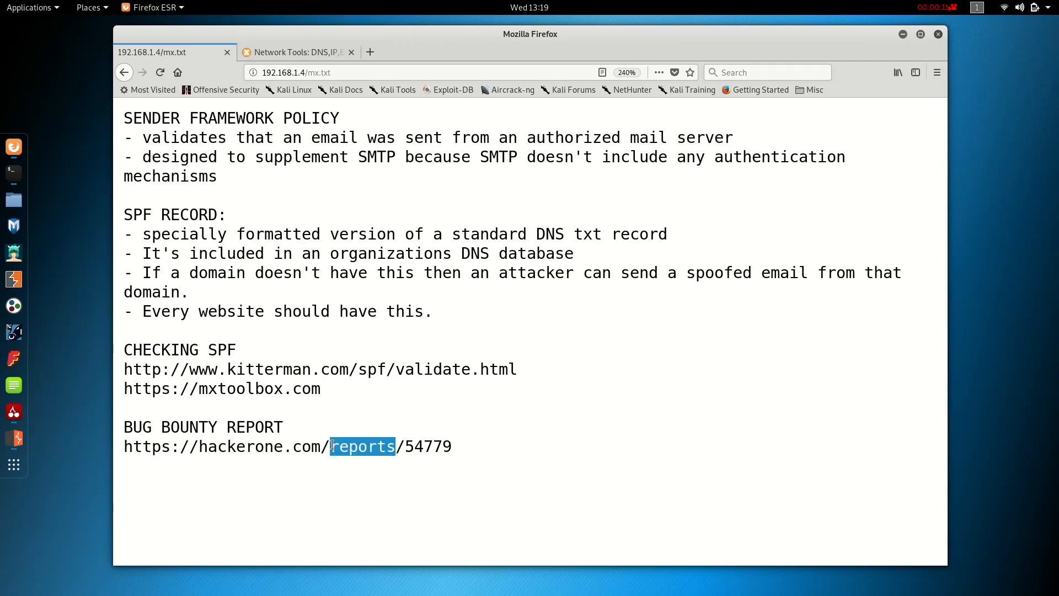
pyautogui.rightClick(287, 445)
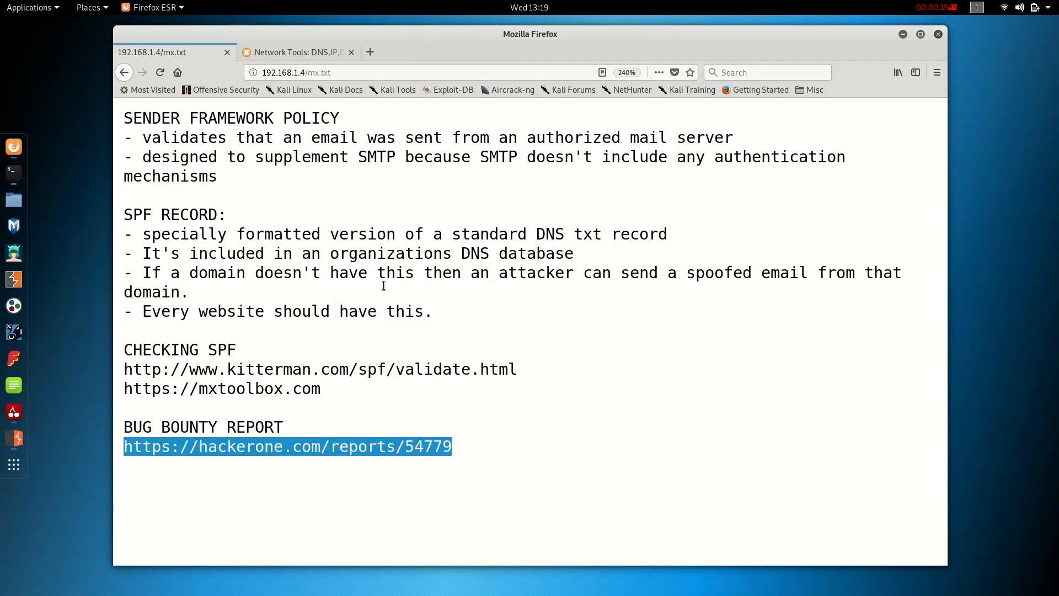
# Step: Open report #54779 in a new tab, then return to the mx.txt notes
pyautogui.click(286, 445)
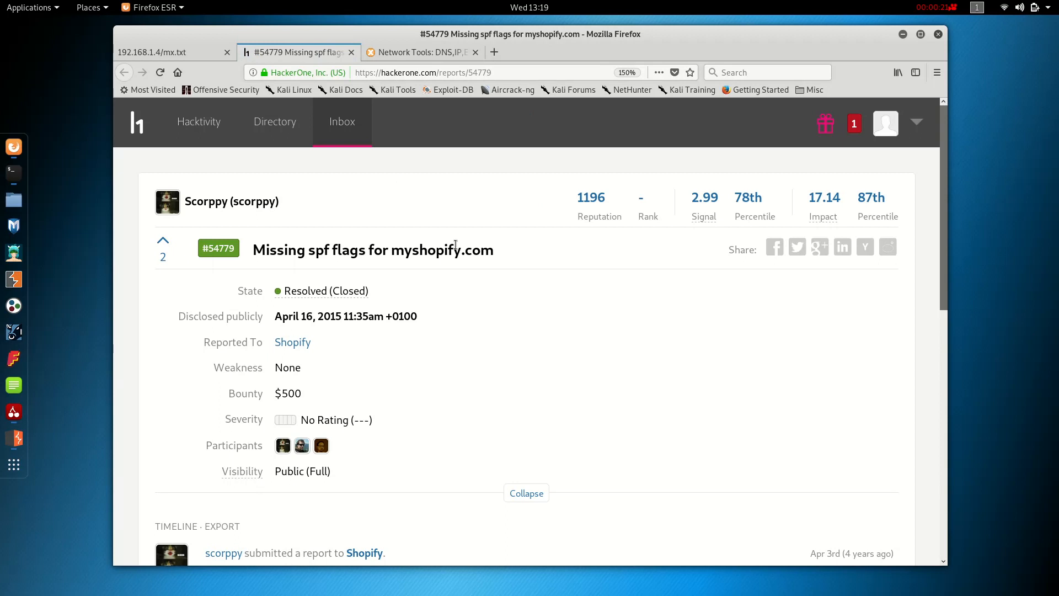
pyautogui.moveTo(242, 246)
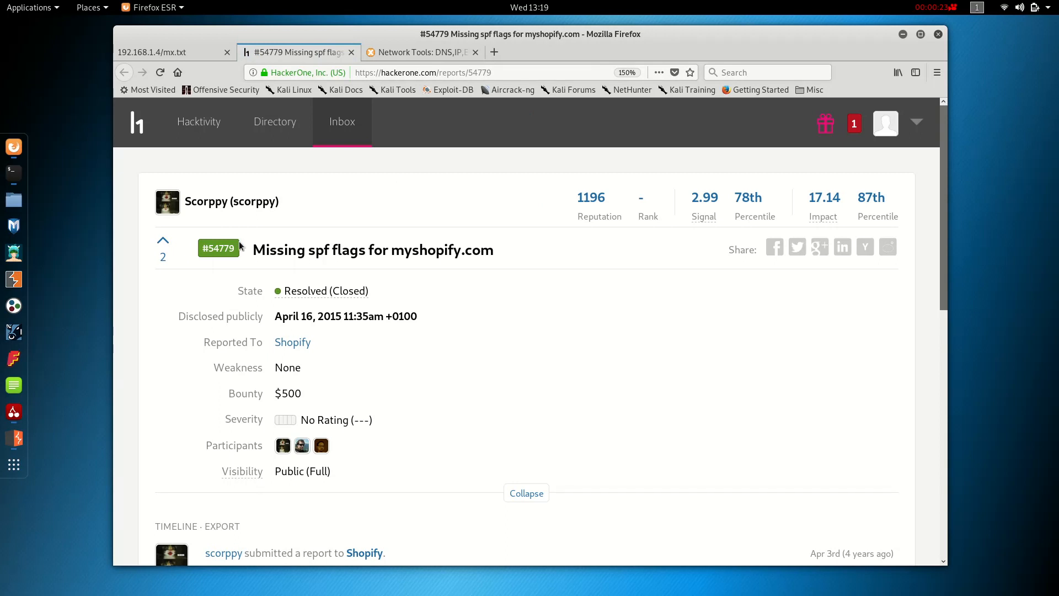
pyautogui.doubleClick(287, 393)
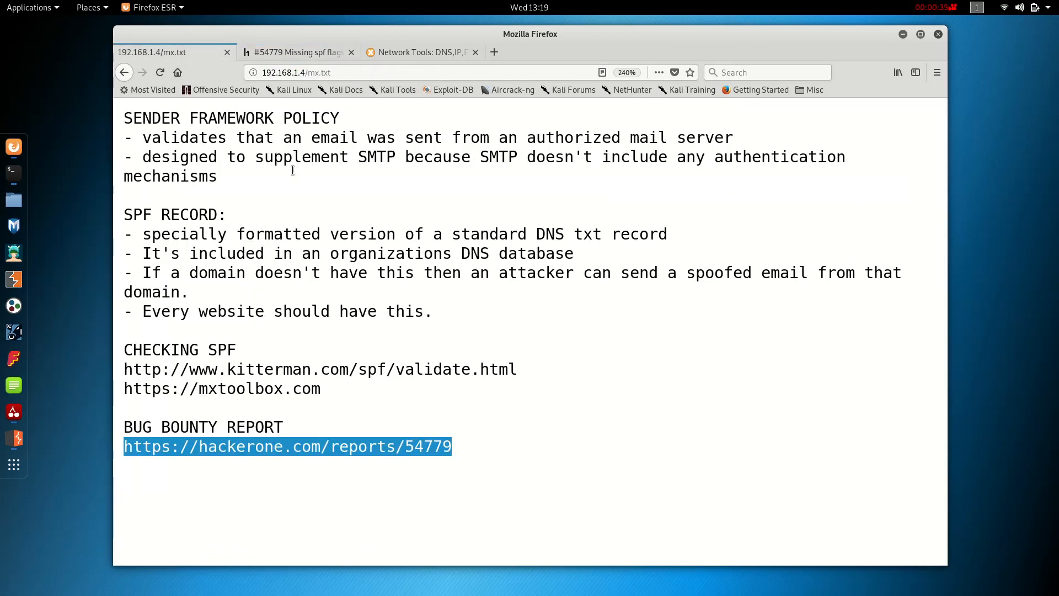
pyautogui.moveTo(242, 189)
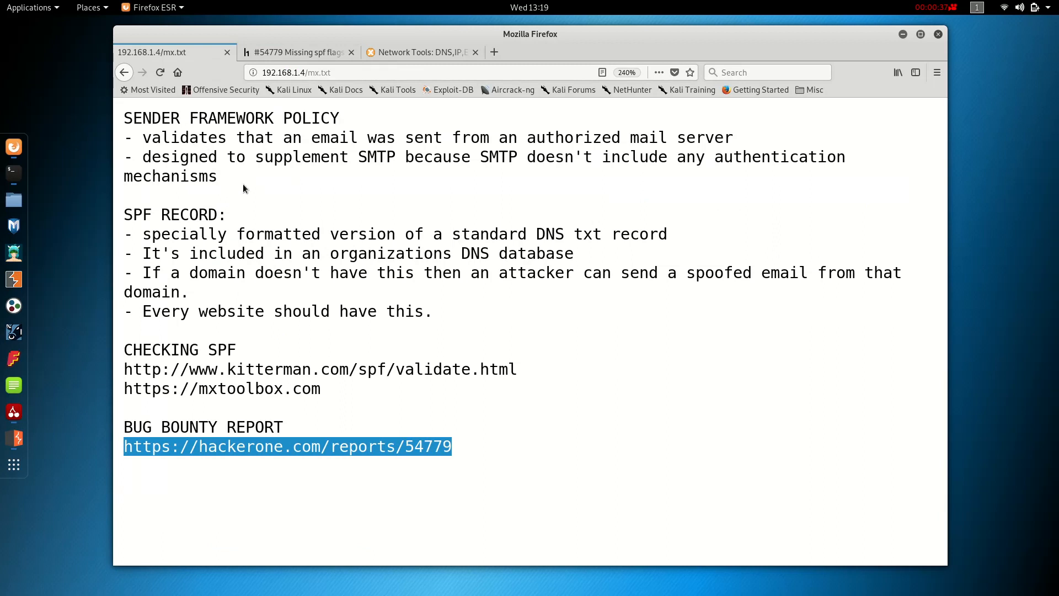
pyautogui.moveTo(257, 193)
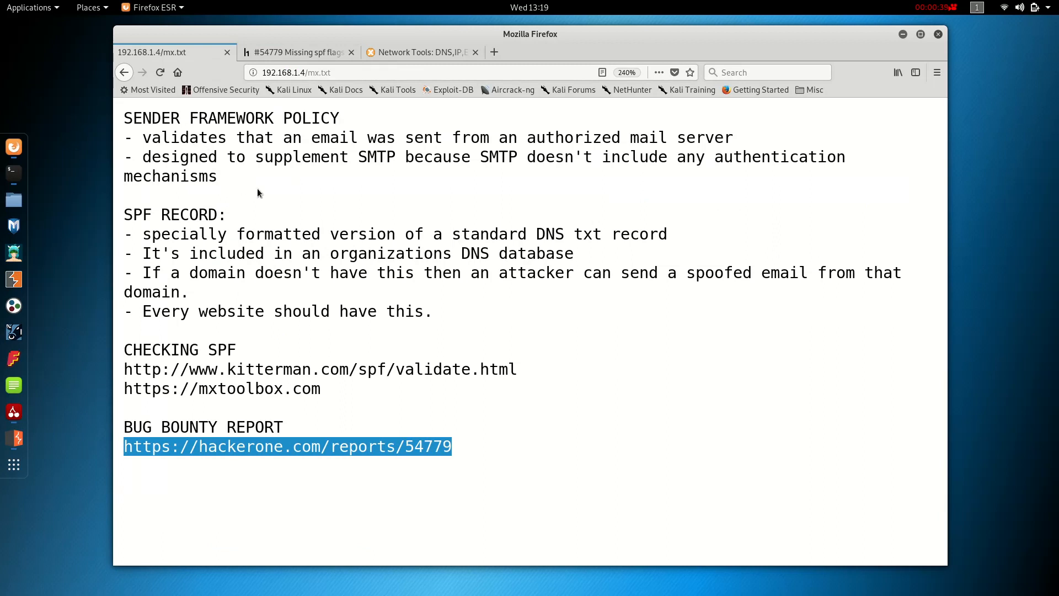
pyautogui.moveTo(290, 209)
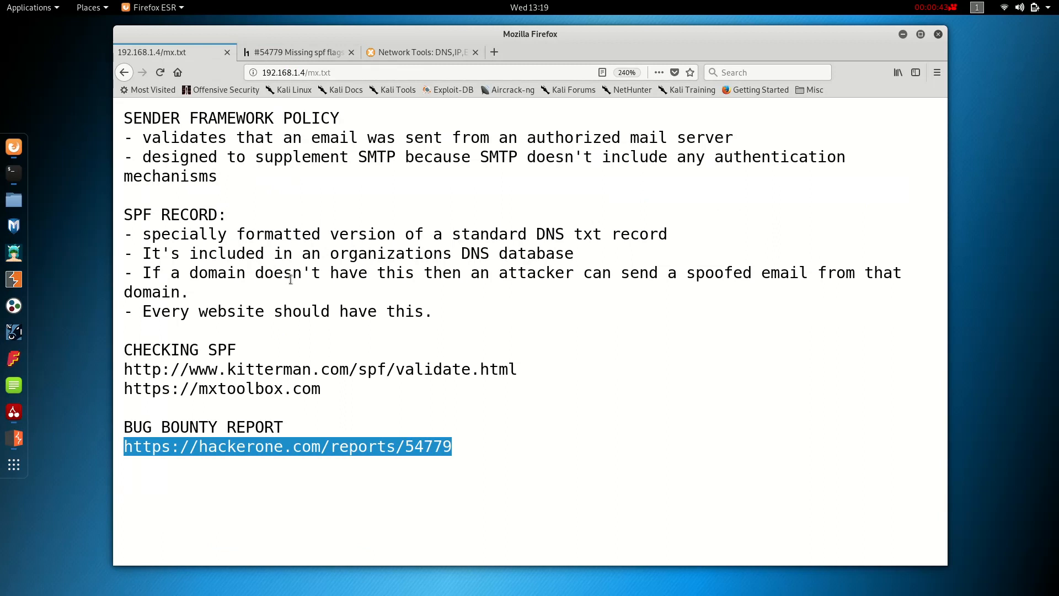
pyautogui.moveTo(251, 393)
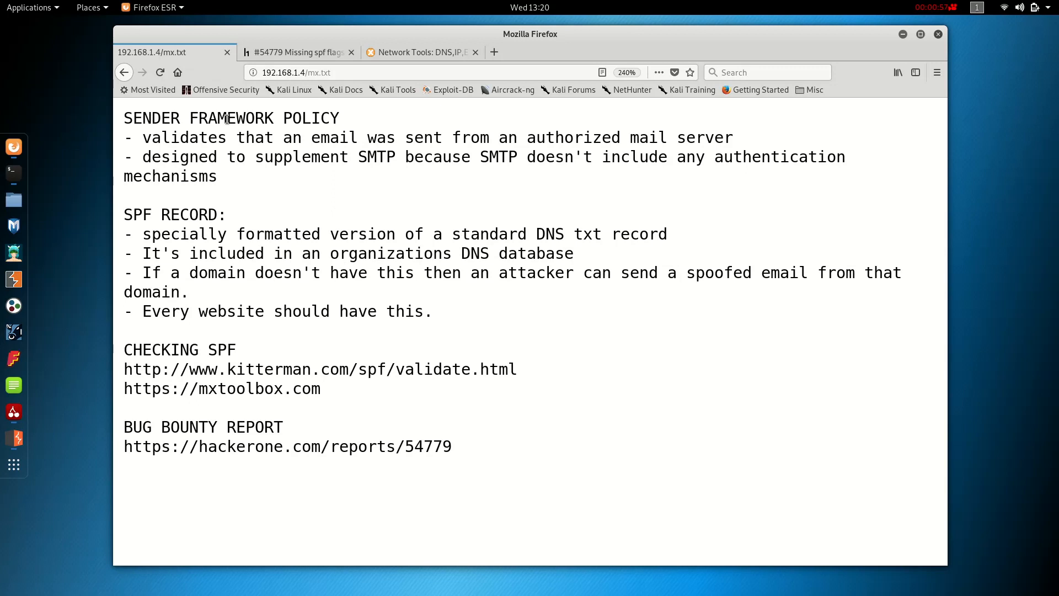
pyautogui.moveTo(302, 151)
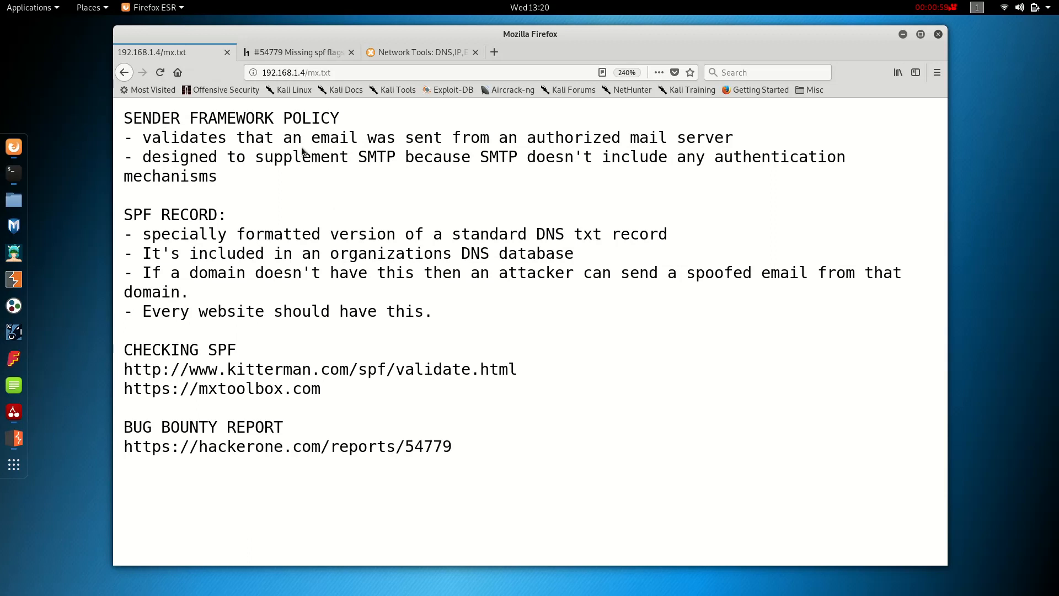
pyautogui.moveTo(344, 206)
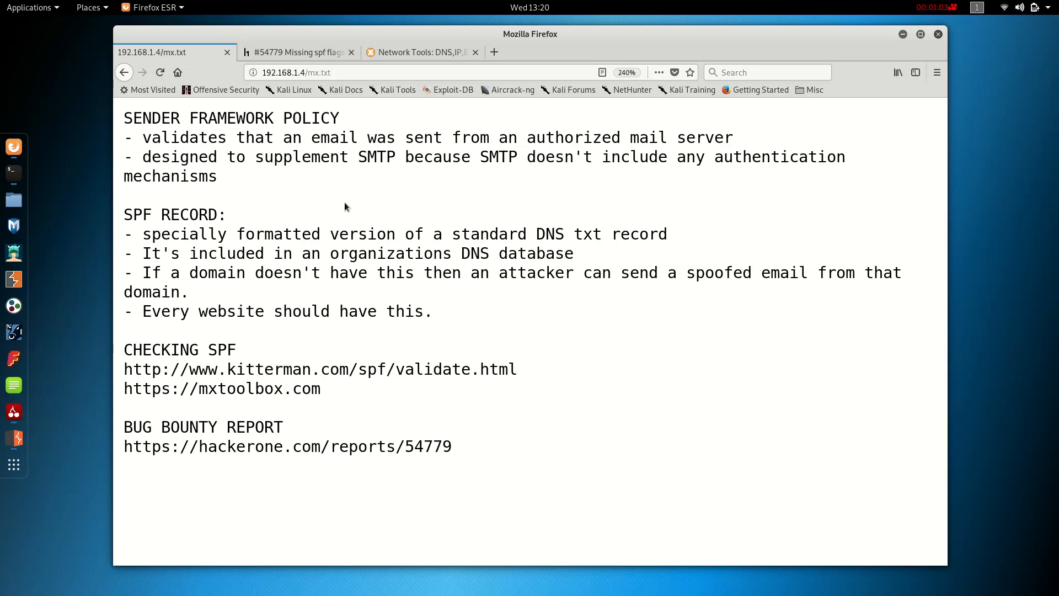
pyautogui.moveTo(314, 173)
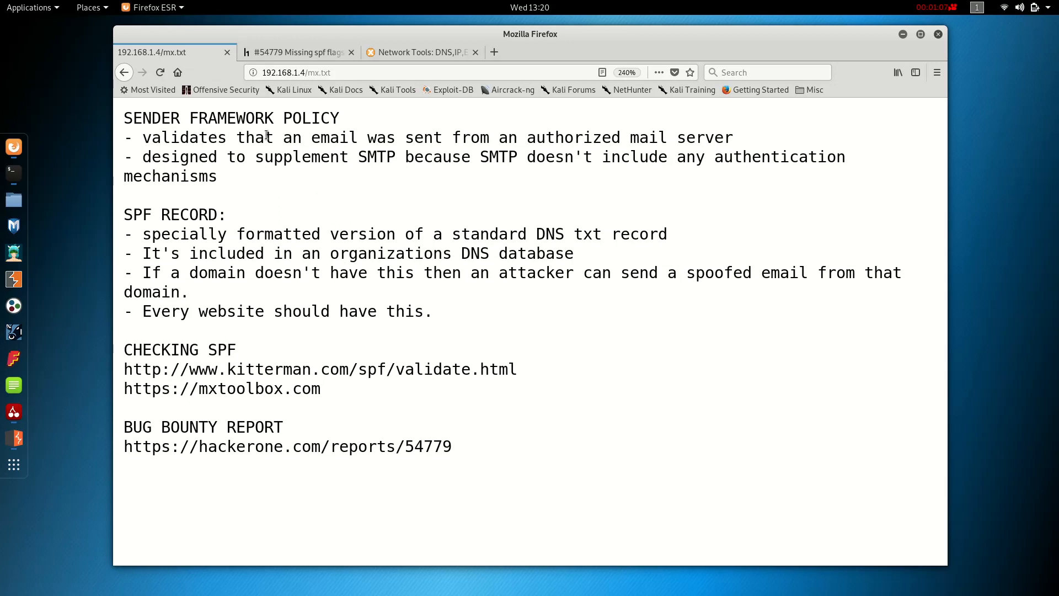
pyautogui.moveTo(633, 176)
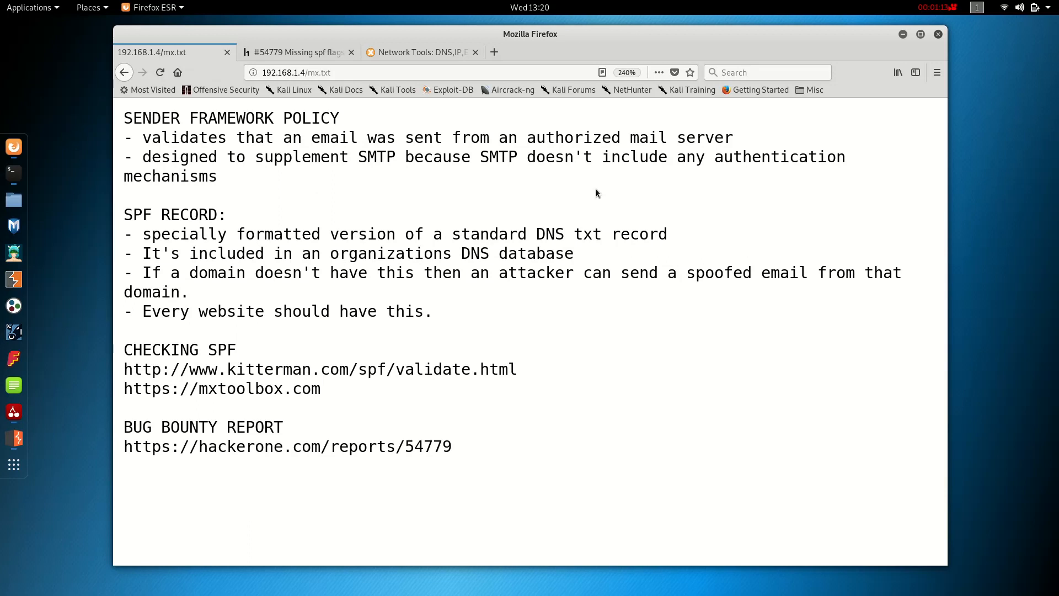
pyautogui.moveTo(209, 218)
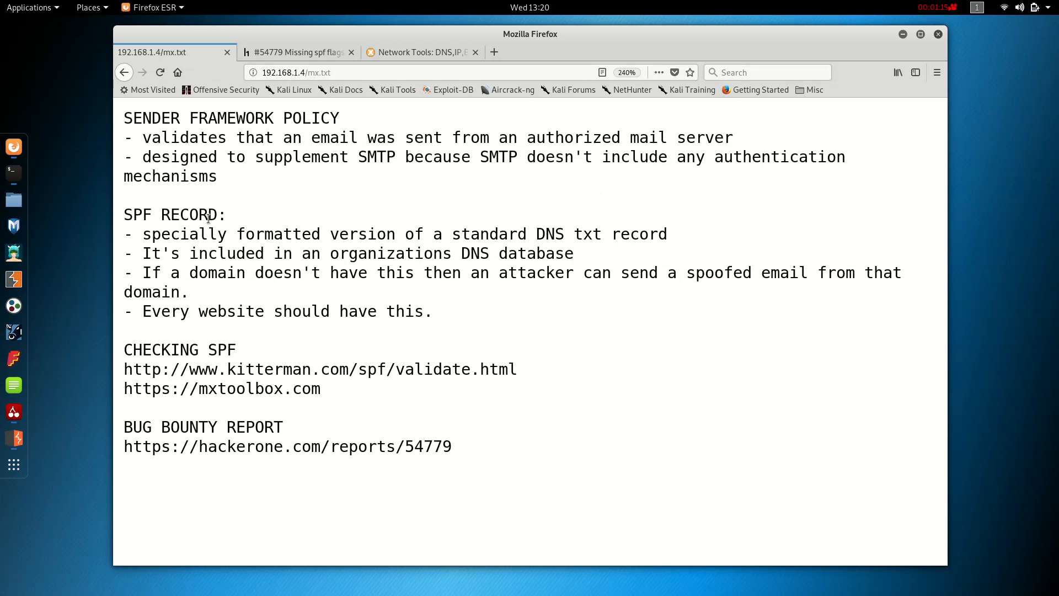
pyautogui.moveTo(215, 312)
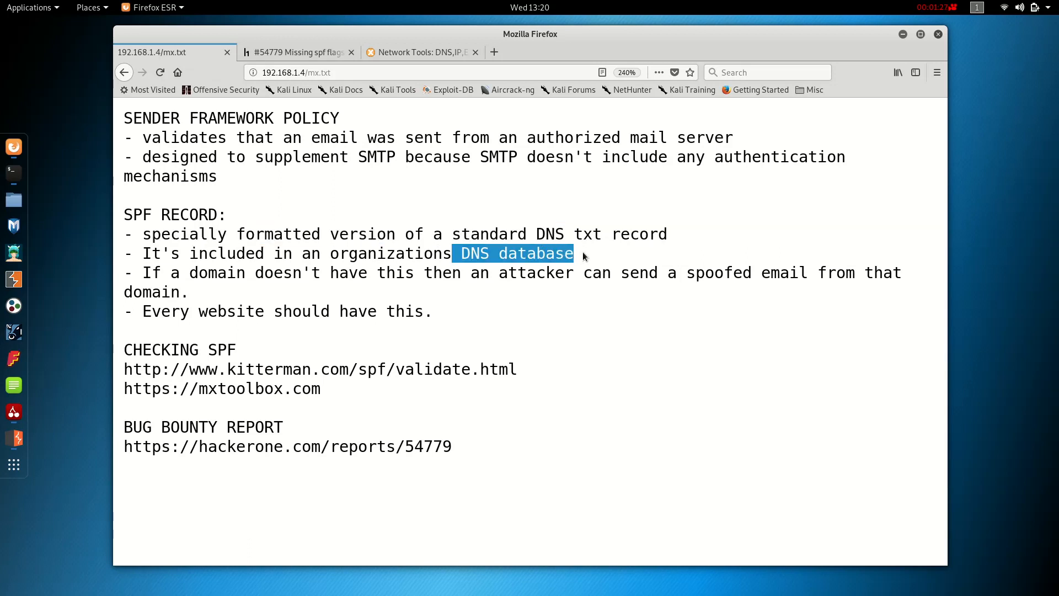
pyautogui.moveTo(405, 256)
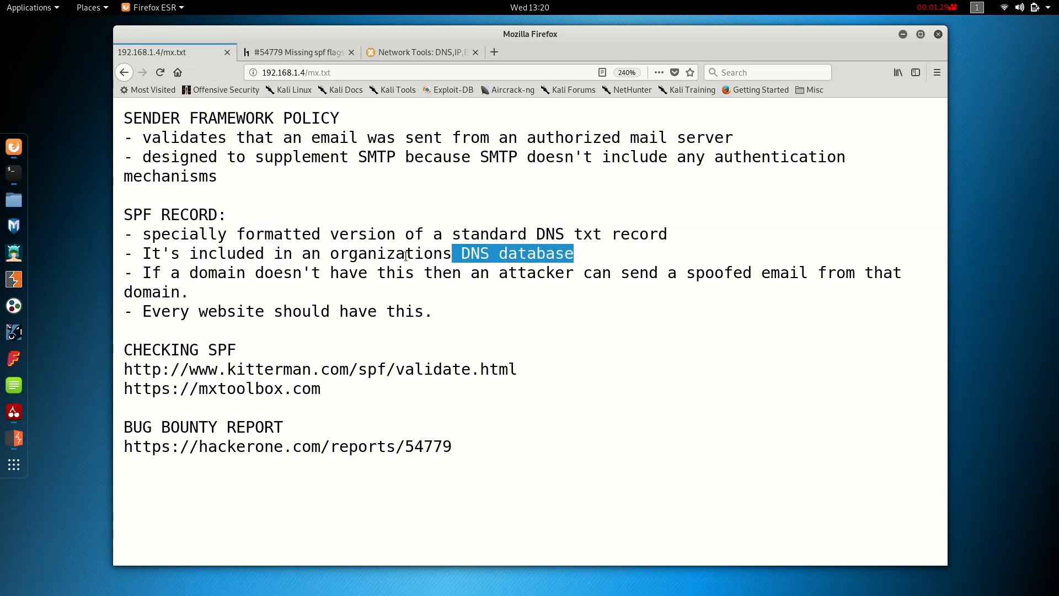
pyautogui.moveTo(282, 217)
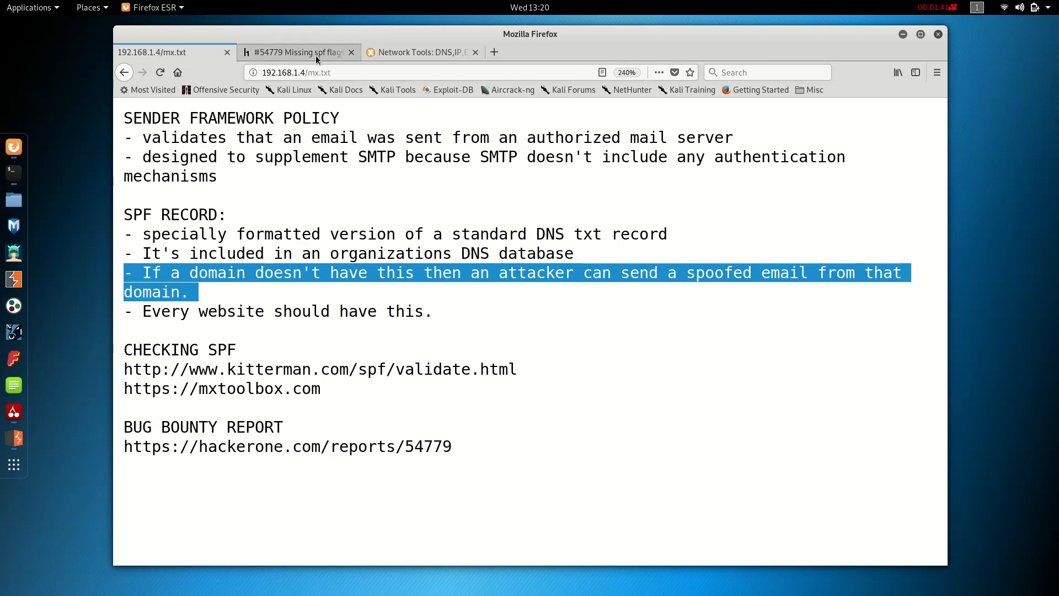
# Step: Switch back to HackerOne report #54779 to show its $500 bounty
pyautogui.click(296, 52)
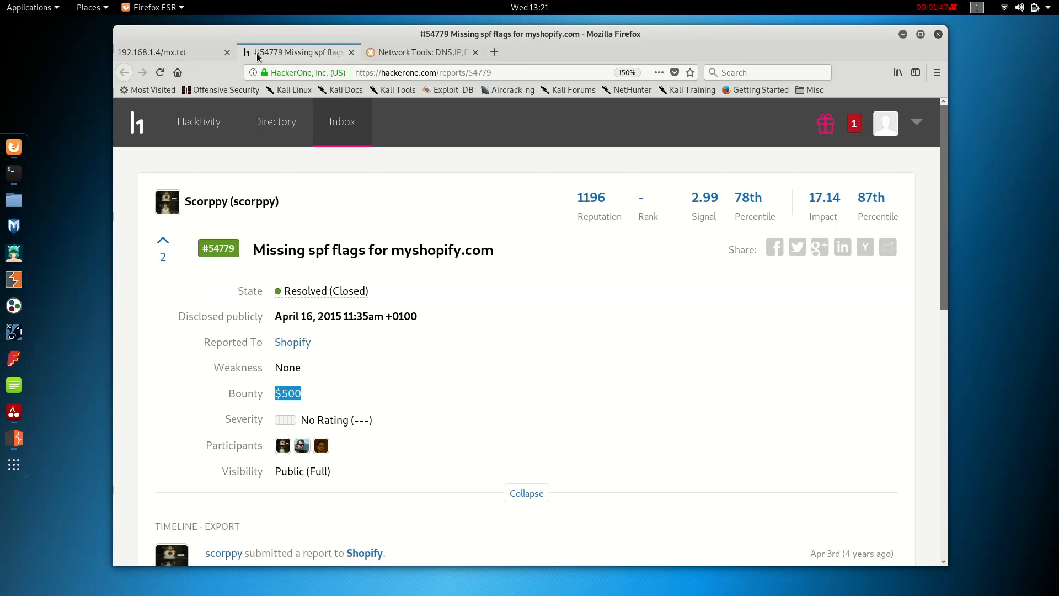
pyautogui.click(168, 52)
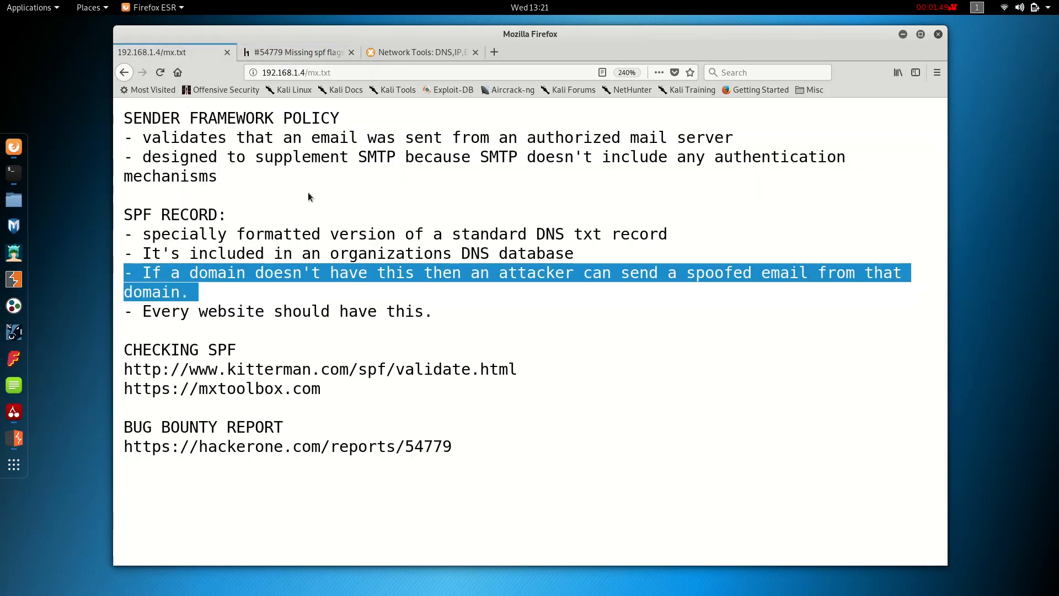
pyautogui.moveTo(376, 340)
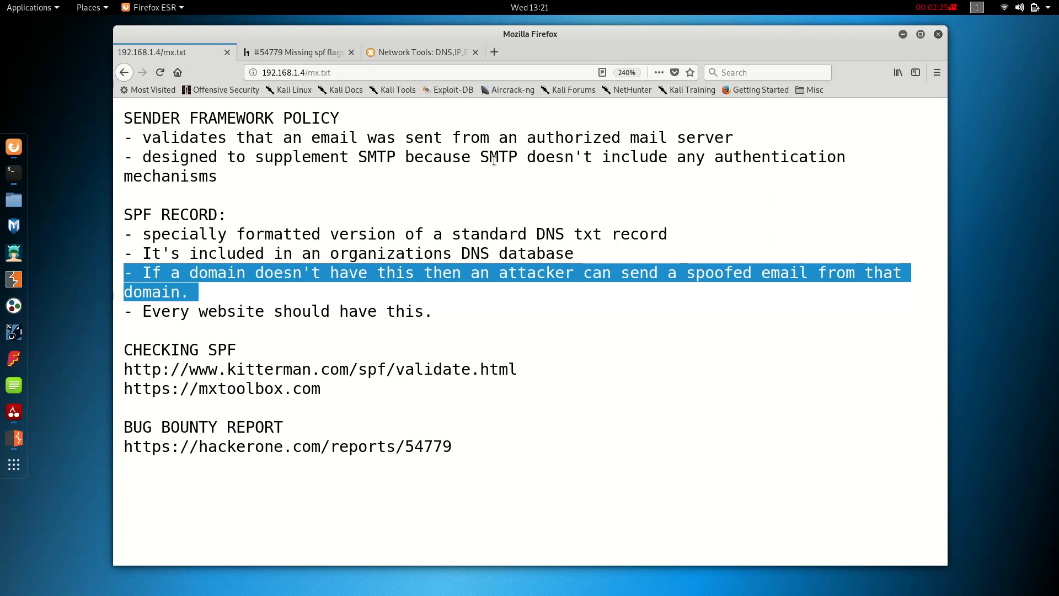
pyautogui.click(351, 237)
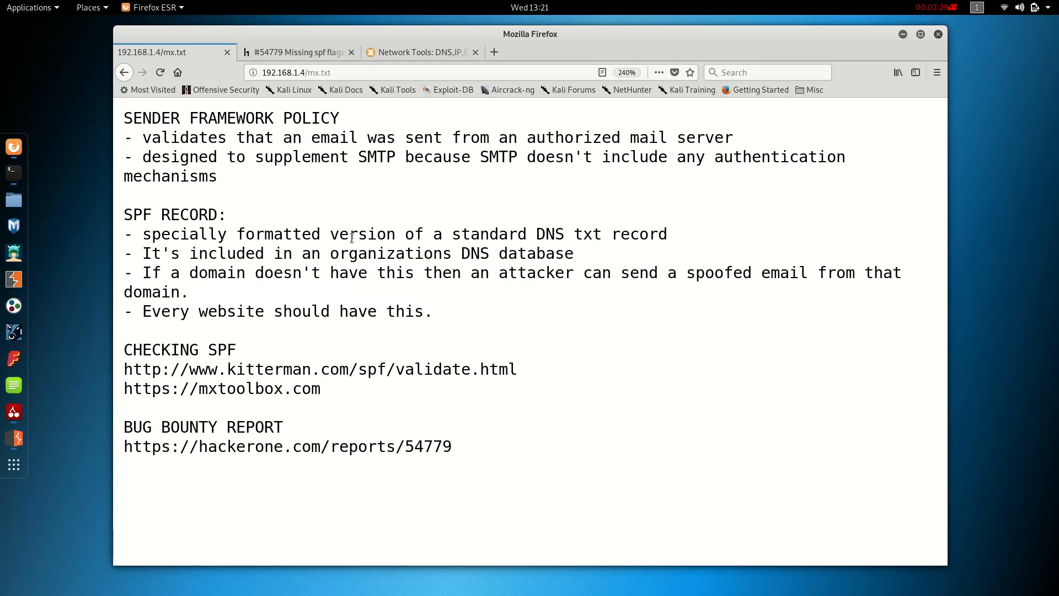
pyautogui.moveTo(229, 344)
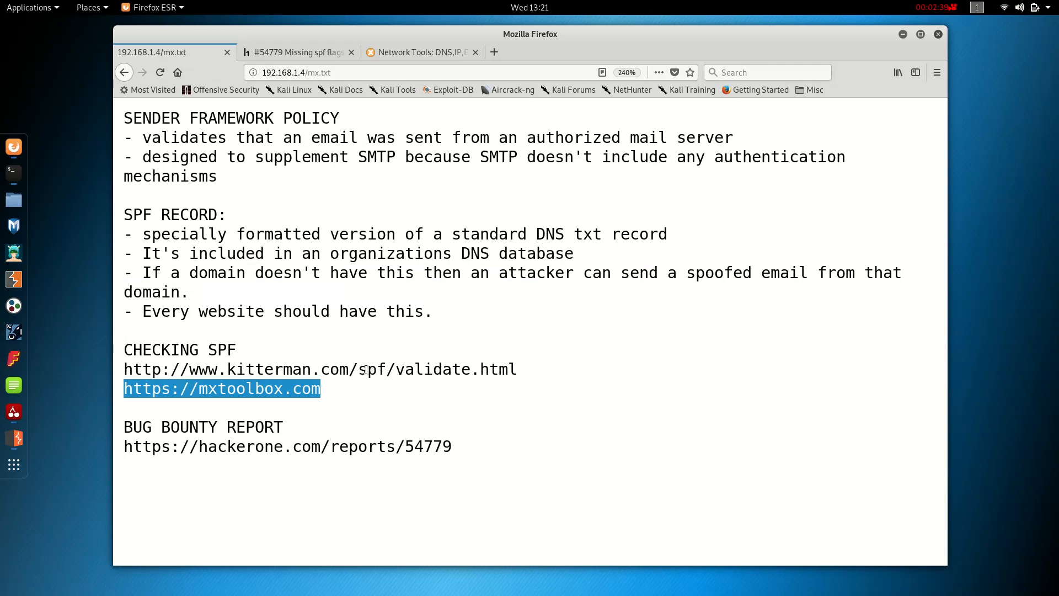
pyautogui.rightClick(250, 393)
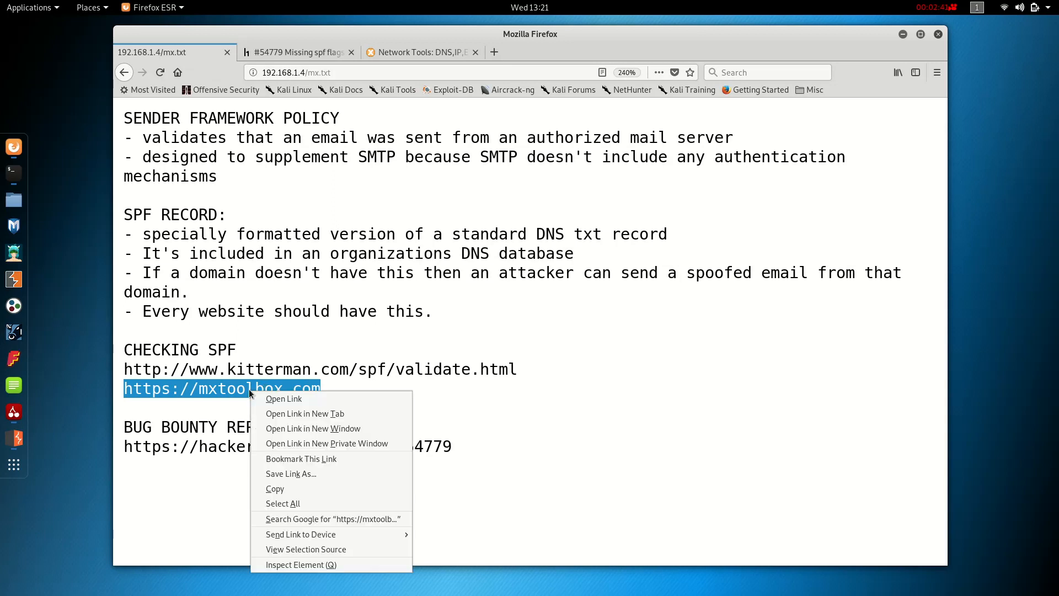
# Step: Run an MXToolbox SPF lookup for spf:shopify.com, showing its includes and IP ranges
pyautogui.click(304, 413)
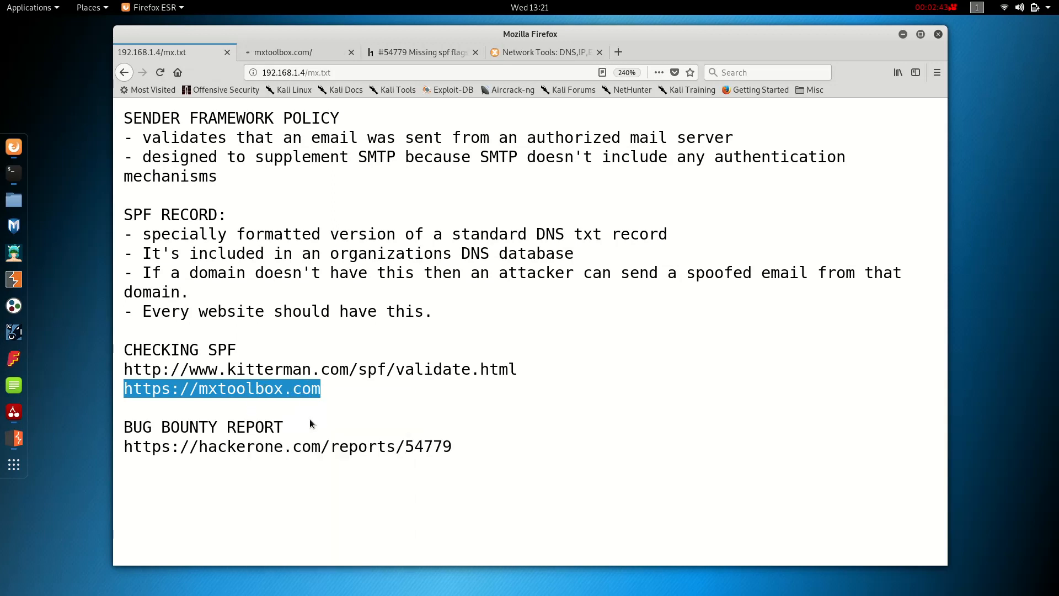
pyautogui.click(290, 52)
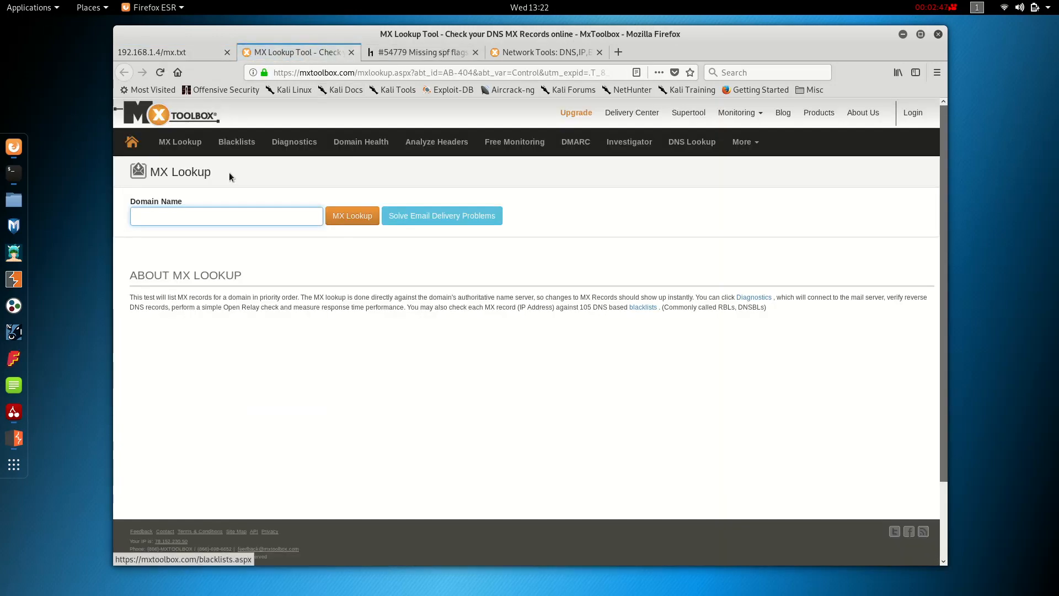
pyautogui.write('spf:')
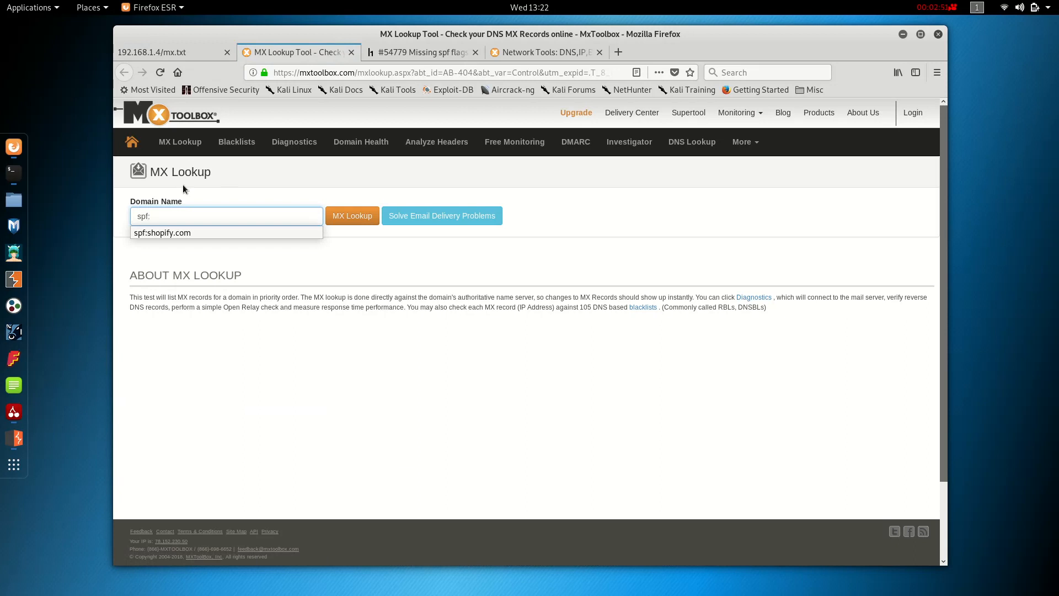
pyautogui.moveTo(197, 238)
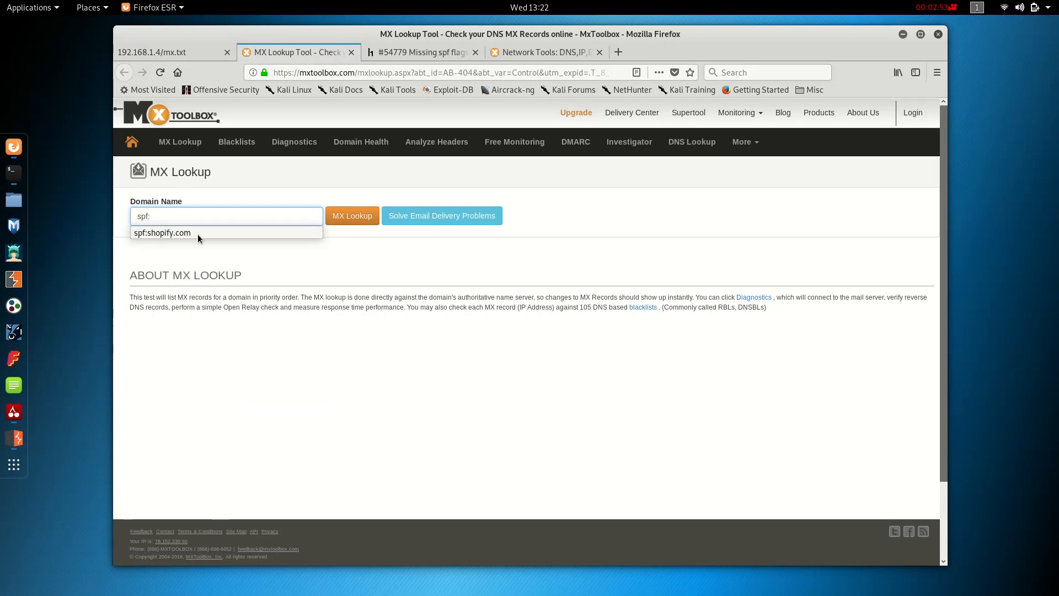
pyautogui.click(161, 232)
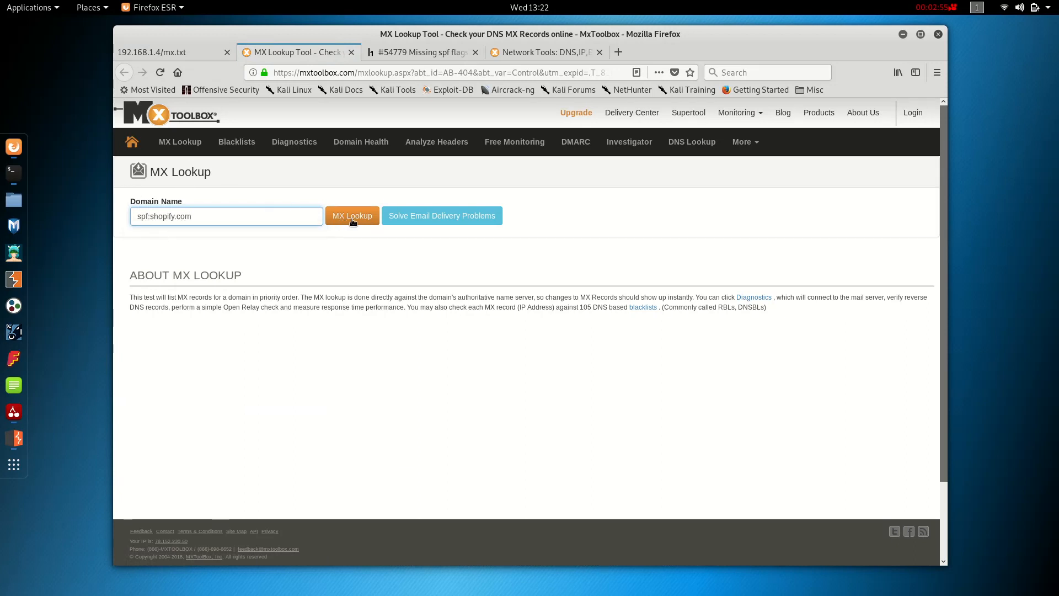
pyautogui.click(351, 215)
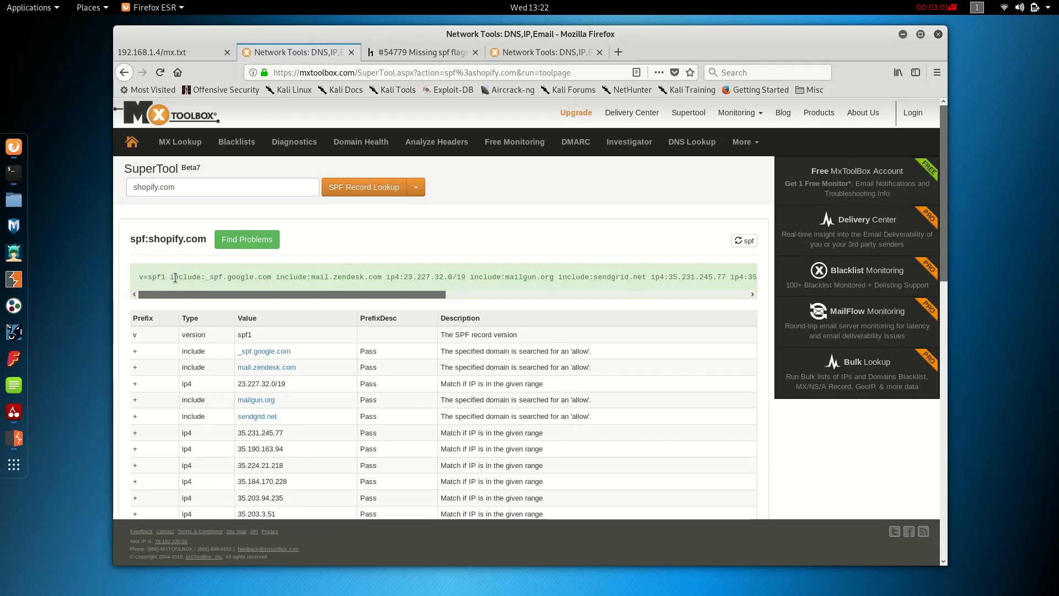
# Step: Replace the domain with spf:myshopify.com, revealing its bare 'v=spf1 -all' record
pyautogui.click(164, 52)
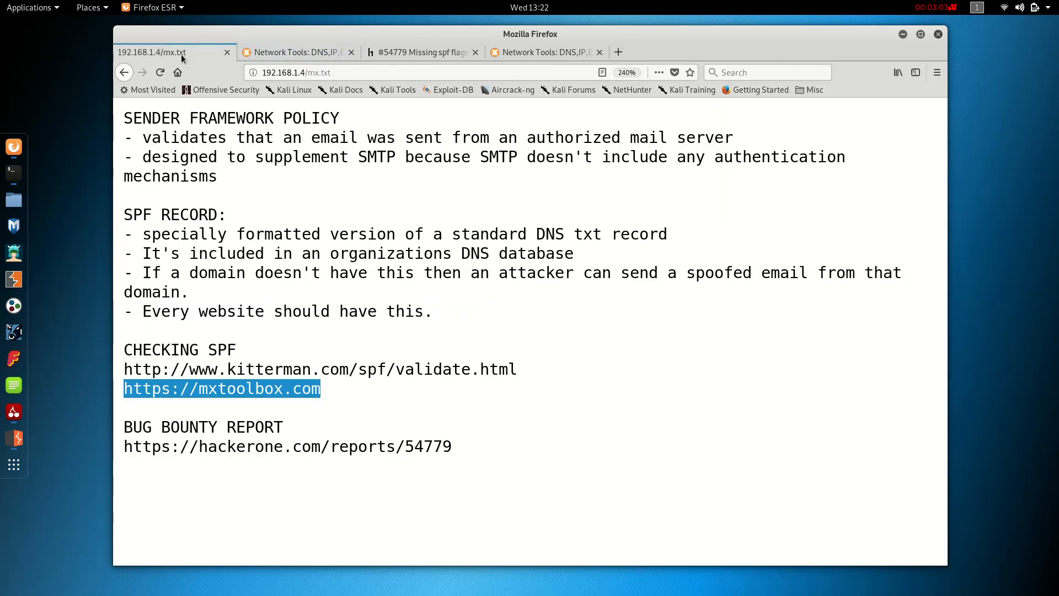
pyautogui.click(297, 51)
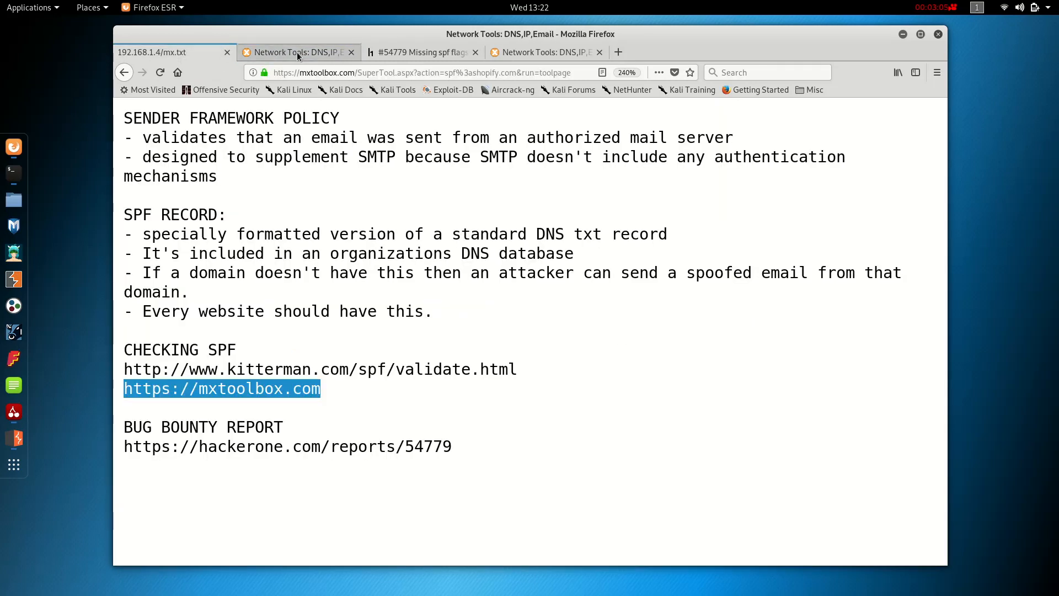
pyautogui.click(295, 52)
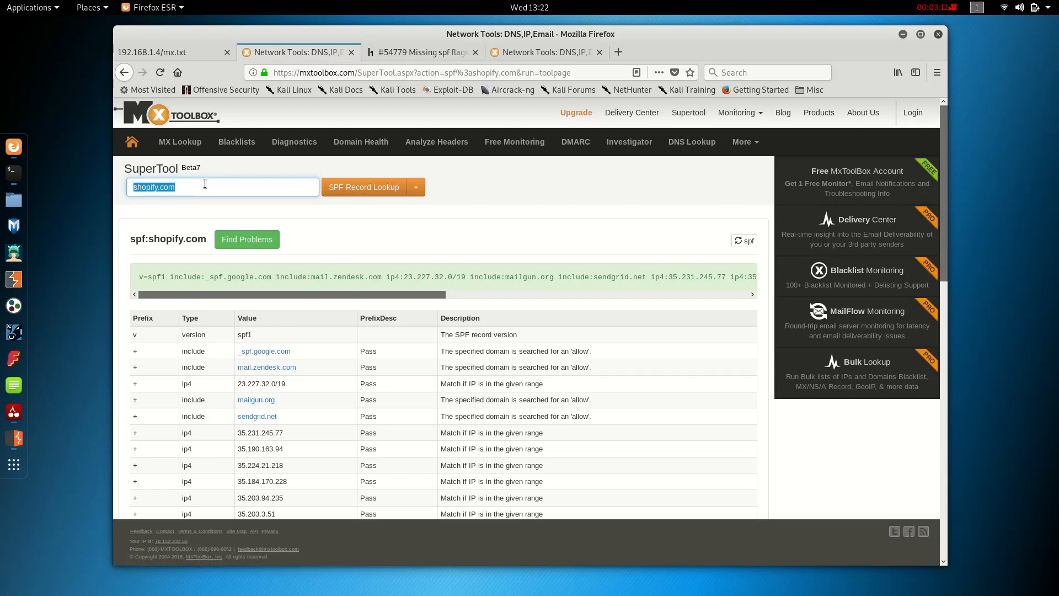
pyautogui.write('m')
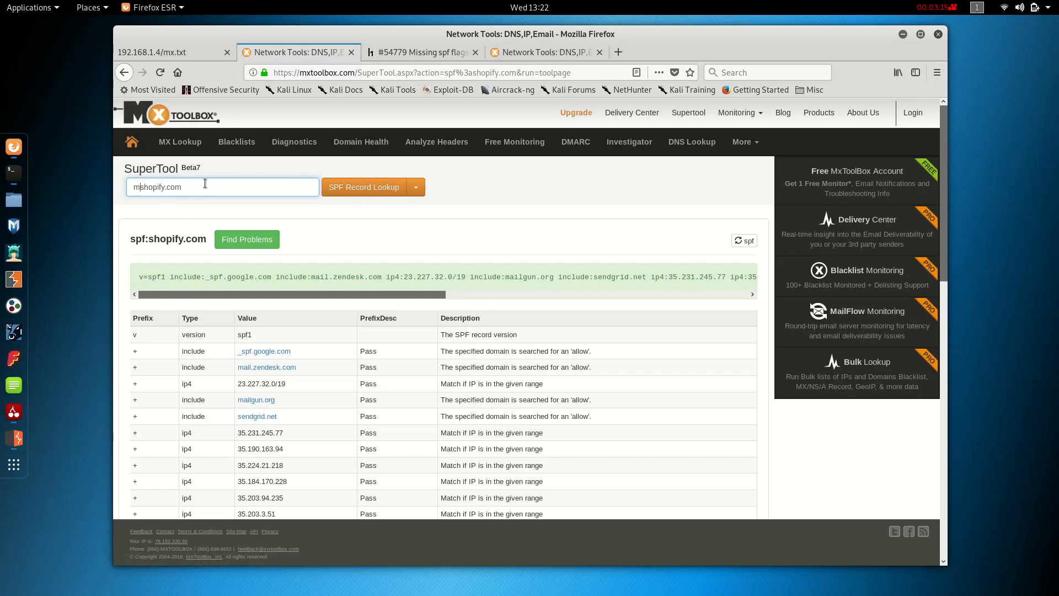
pyautogui.write('spf:myshopify.com')
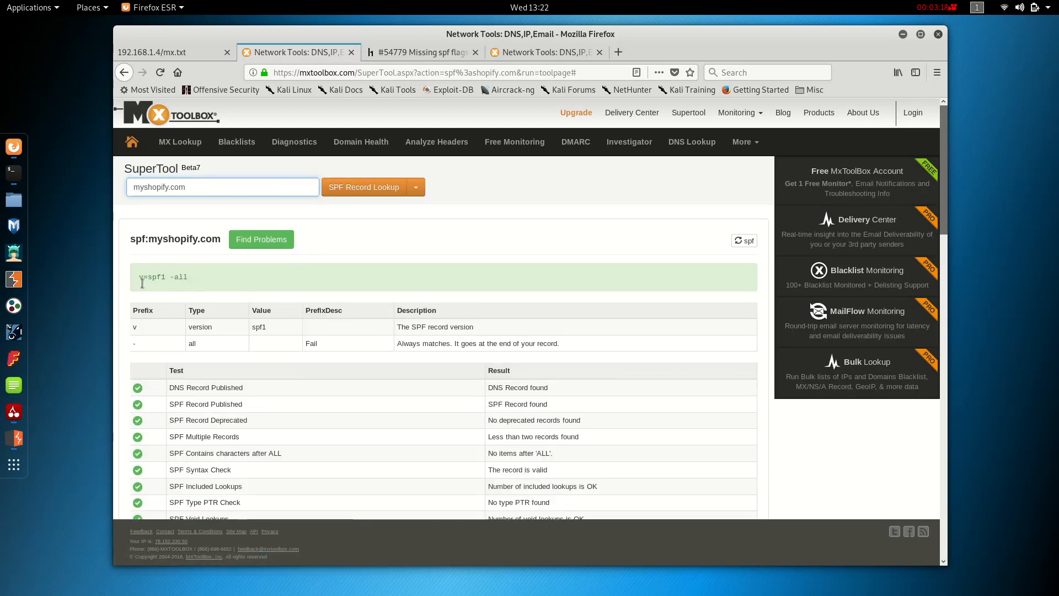
pyautogui.moveTo(528, 416)
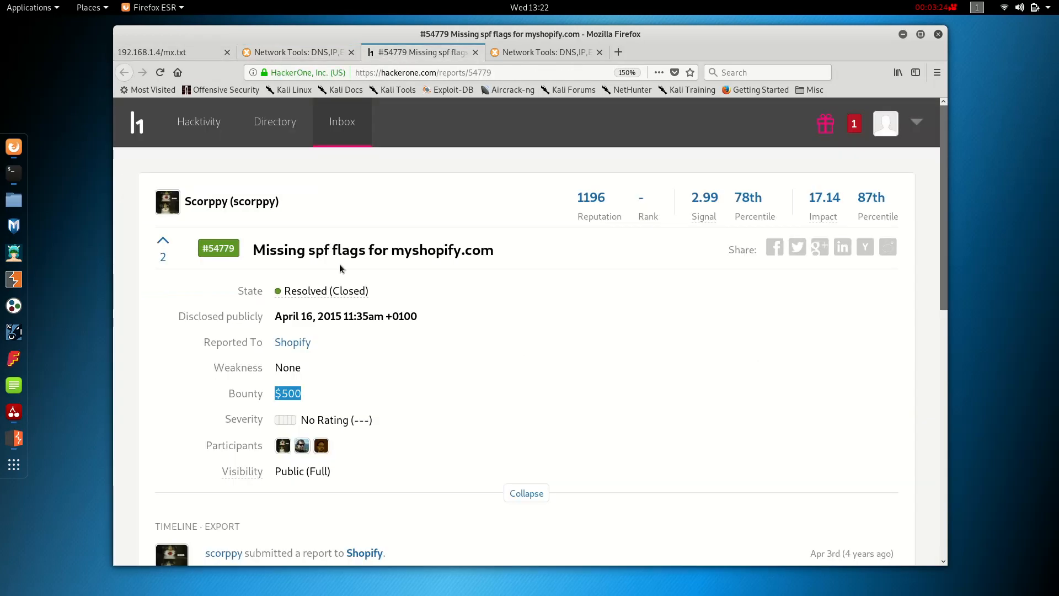
pyautogui.click(297, 52)
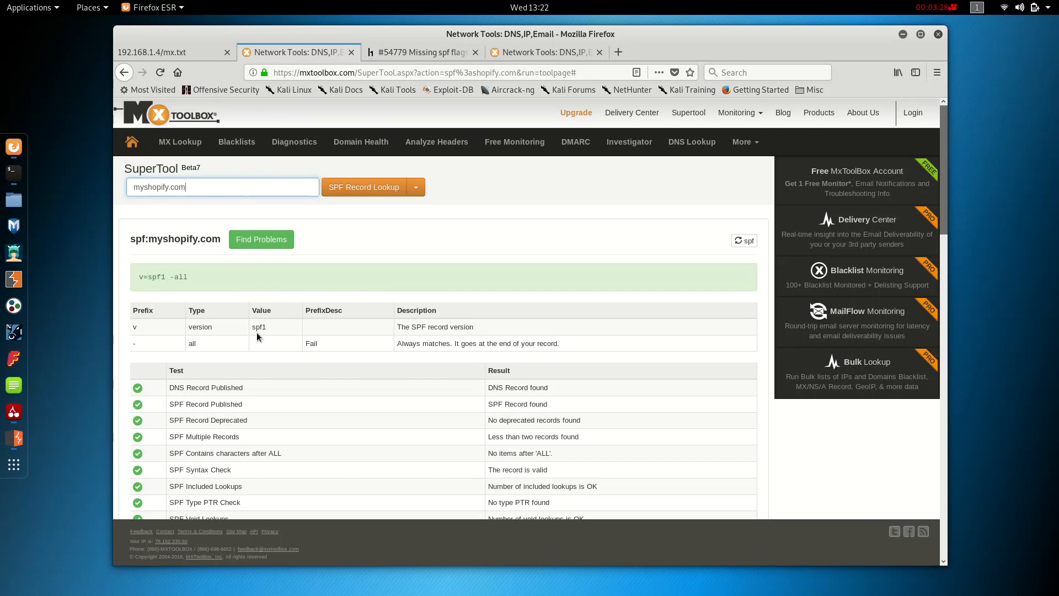
pyautogui.click(419, 52)
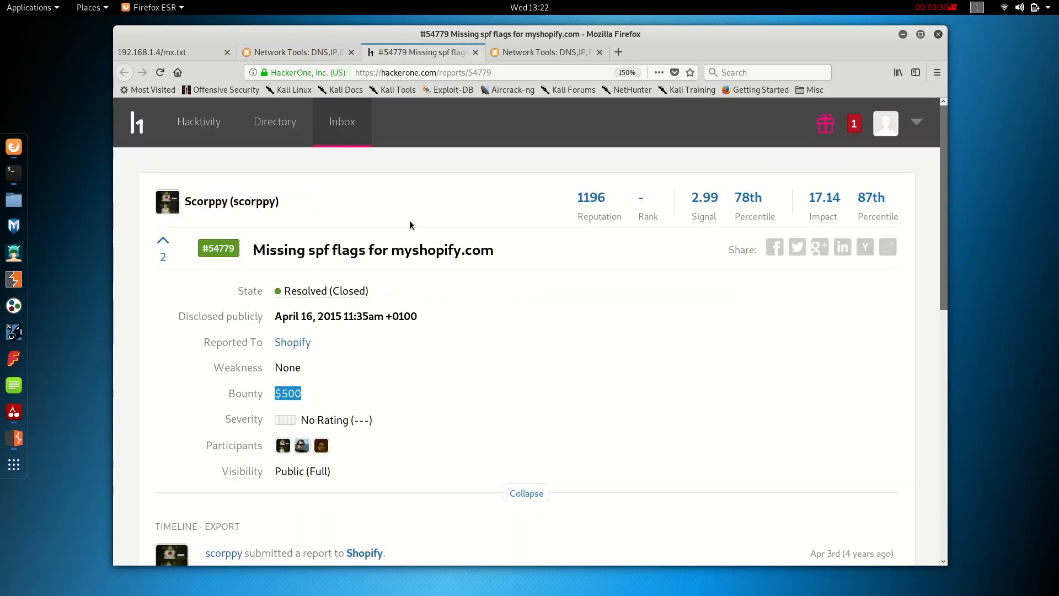
# Step: Highlight Shopify's timeline reply about deploying a fix and awarding $500
pyautogui.scroll(-3)
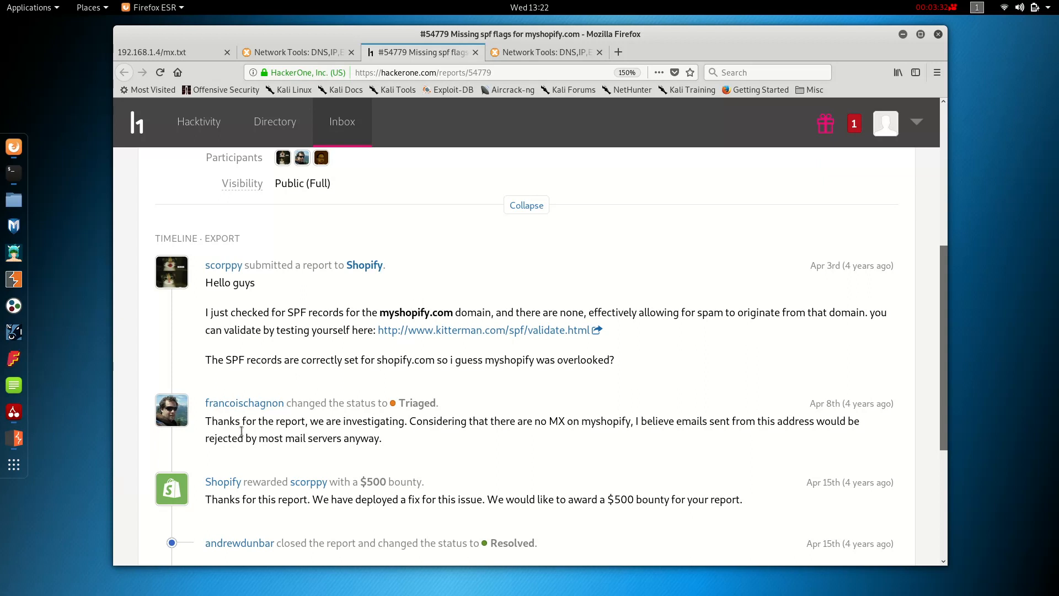
pyautogui.moveTo(205, 499); pyautogui.dragTo(353, 498)
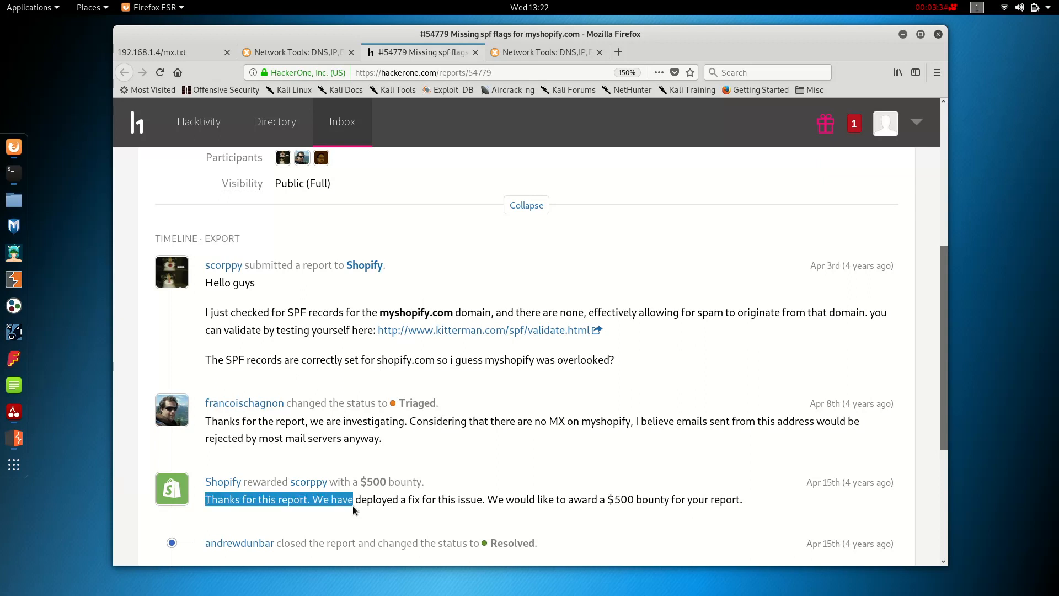
pyautogui.moveTo(350, 498); pyautogui.dragTo(487, 498)
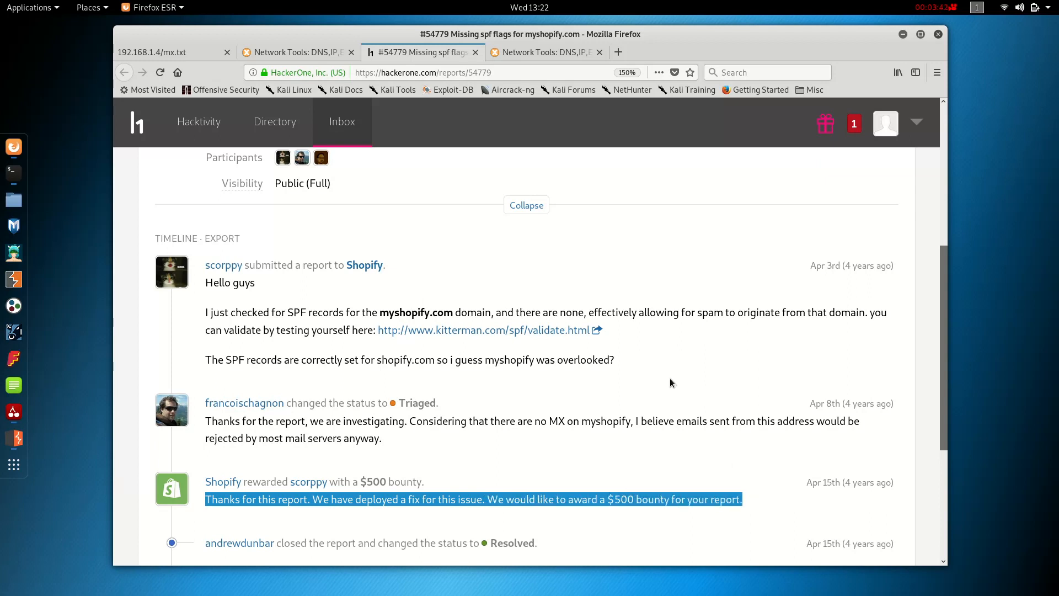
pyautogui.moveTo(222, 264)
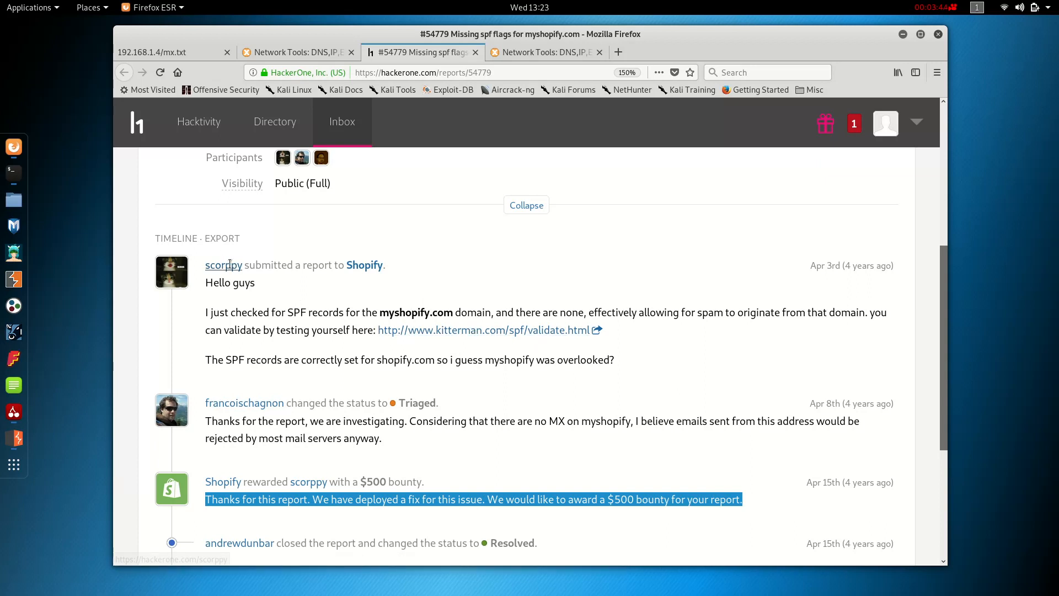
pyautogui.moveTo(209, 314)
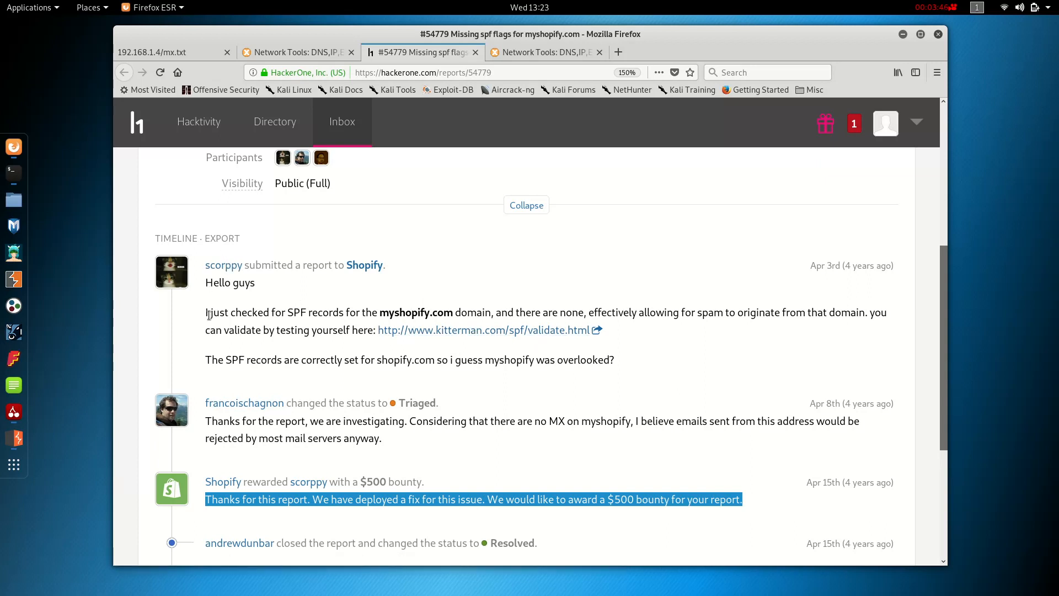
pyautogui.moveTo(381, 312)
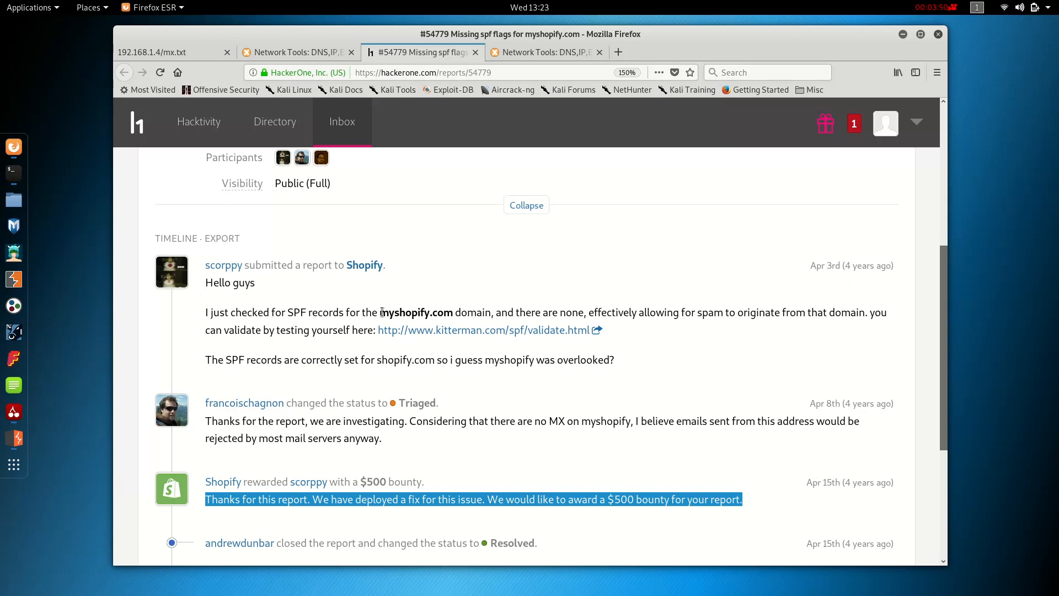
pyautogui.moveTo(394, 300)
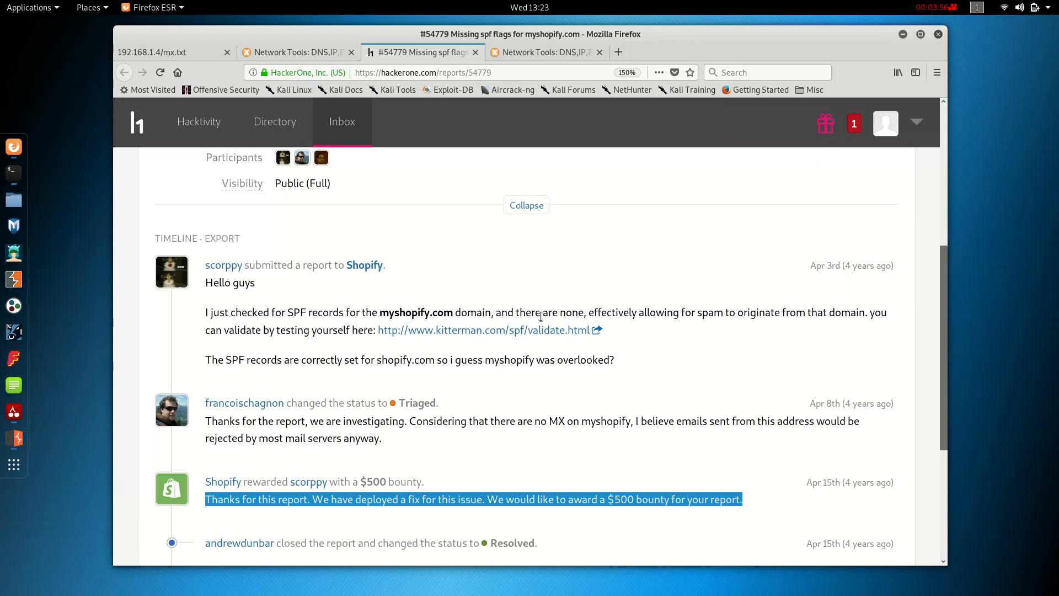
pyautogui.moveTo(827, 312)
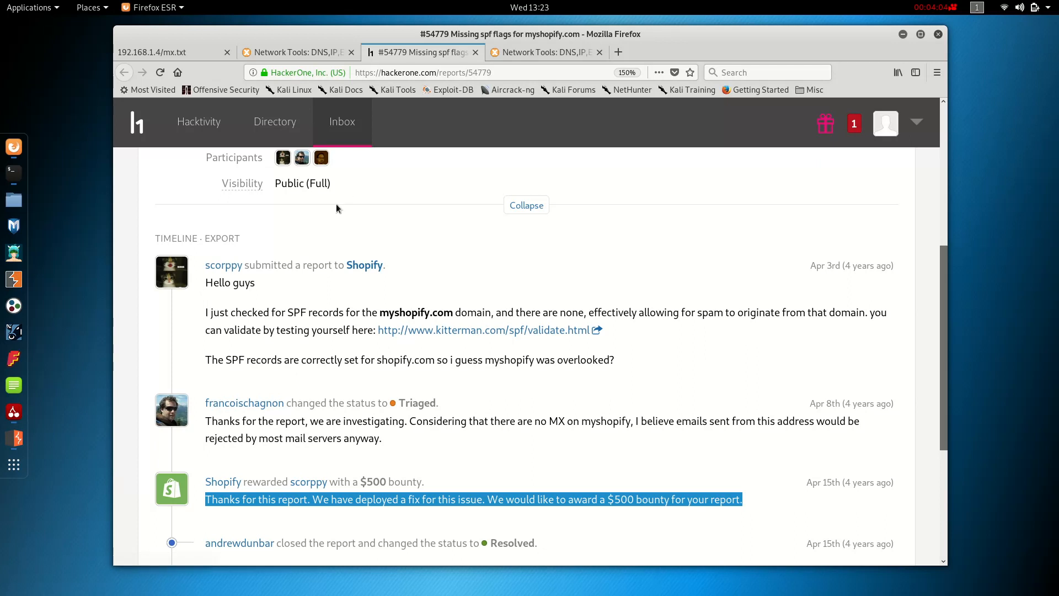
pyautogui.moveTo(248, 362)
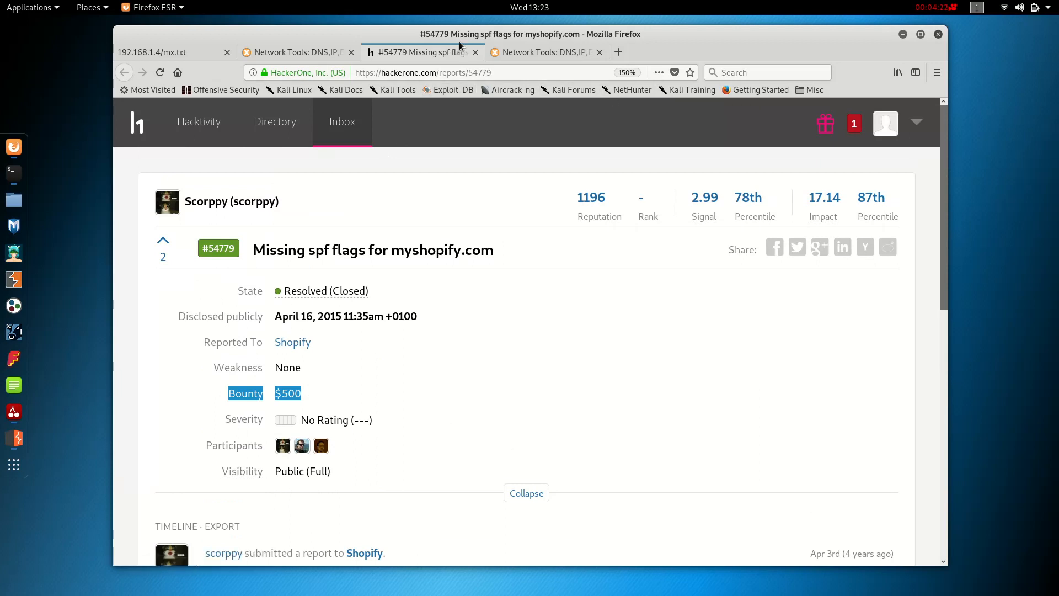
pyautogui.moveTo(898, 5)
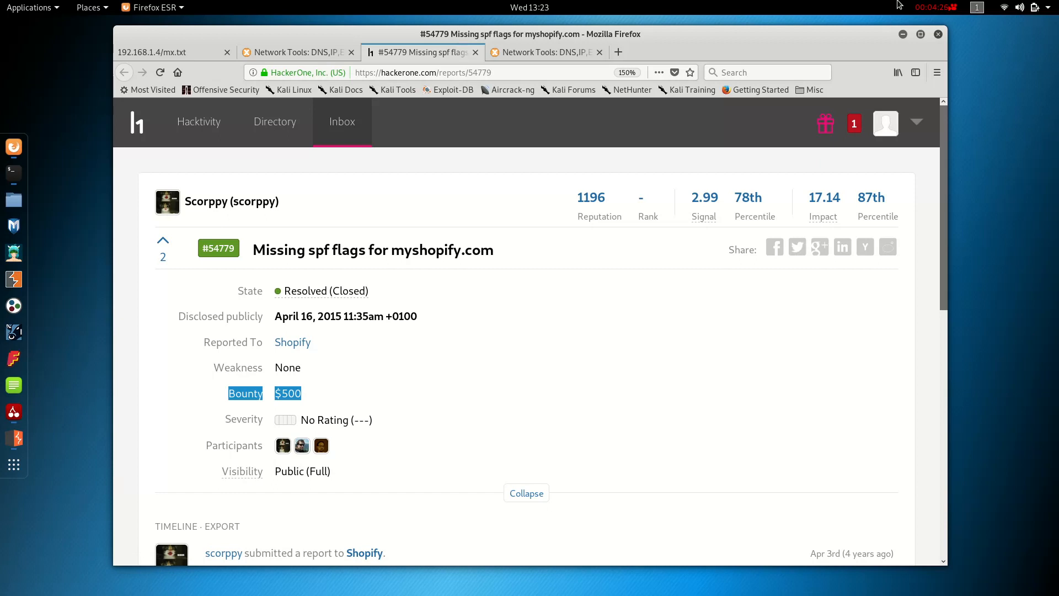
pyautogui.click(935, 7)
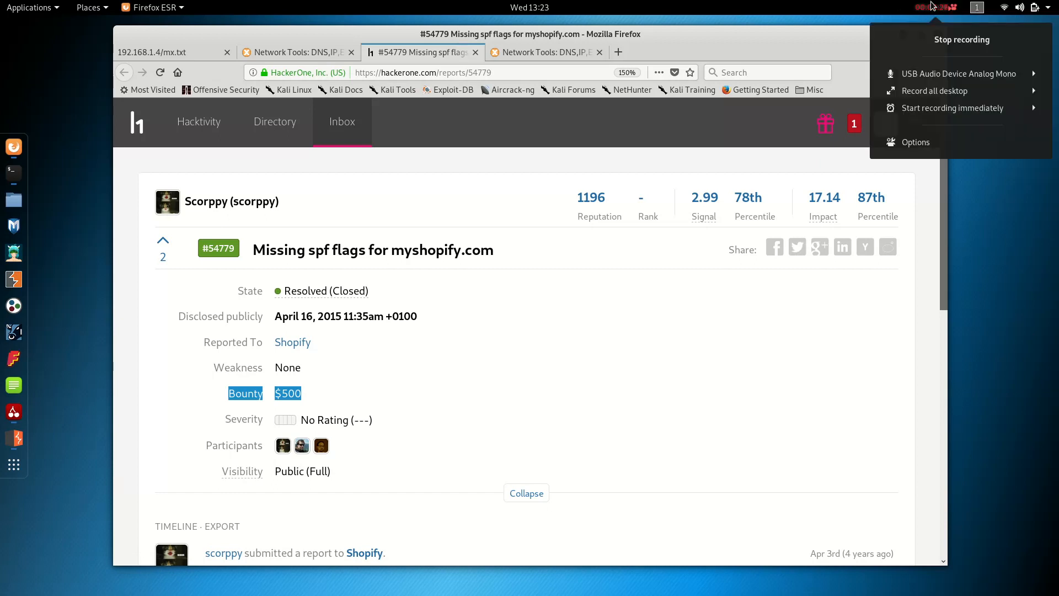